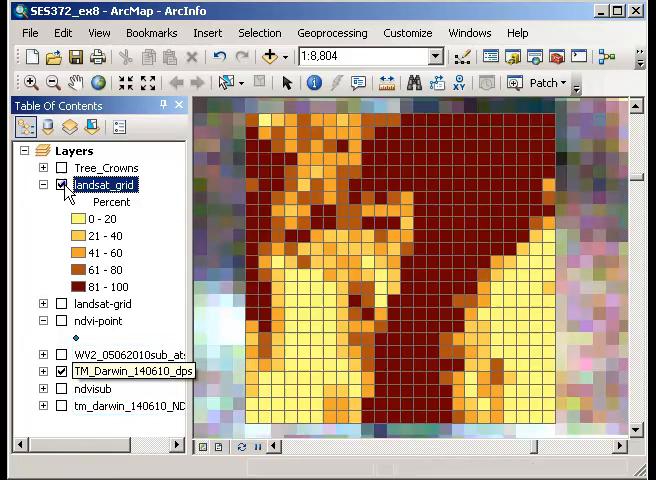
# Step: Hide the landsat_grid layer so the coarse Landsat imagery shows alone
pyautogui.click(62, 184)
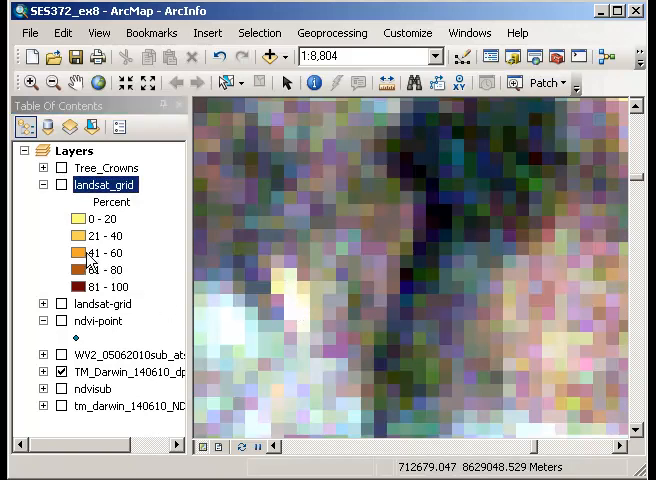
# Step: Show landsat_grid again and list the layers available on the Effects toolbar
pyautogui.click(60, 184)
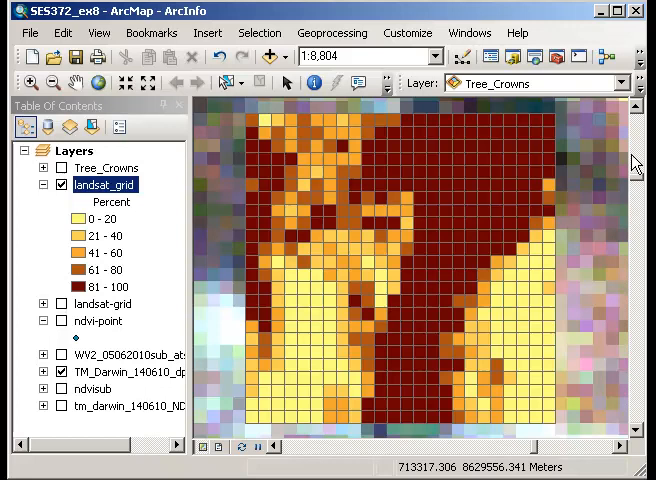
pyautogui.click(624, 84)
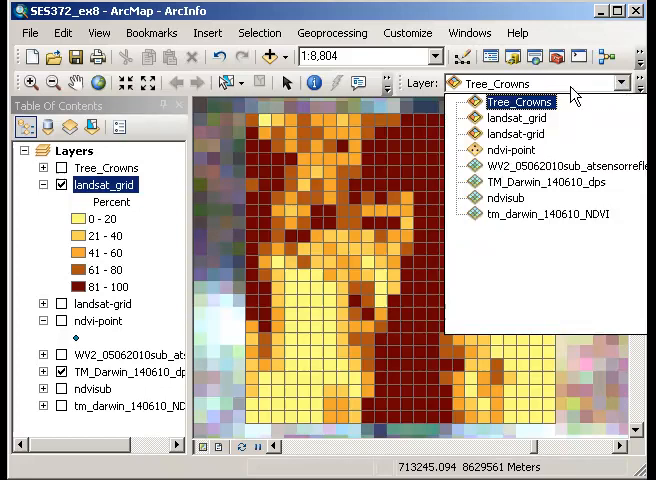
pyautogui.click(516, 118)
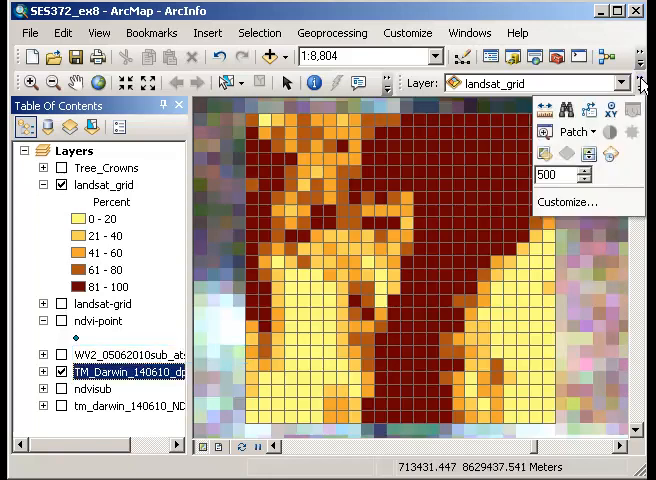
pyautogui.moveTo(596, 120)
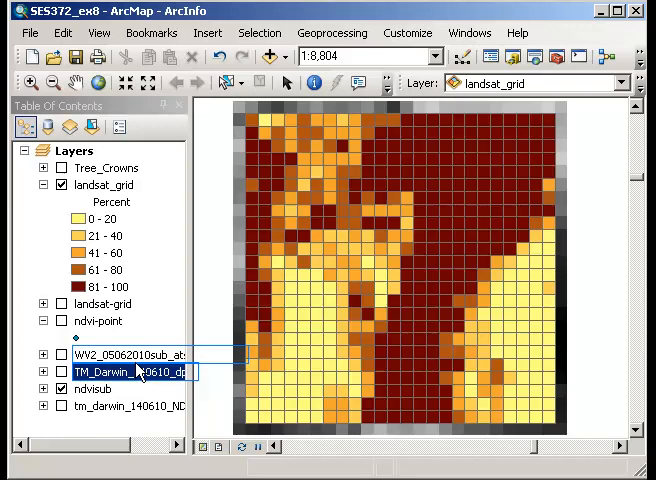
pyautogui.moveTo(492, 222)
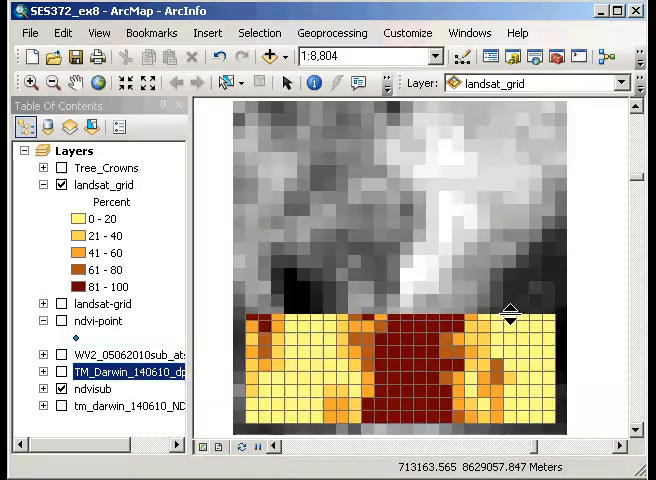
# Step: Swap the NDVI layer beneath the grid for the WorldView2 imagery
pyautogui.scroll(-3)
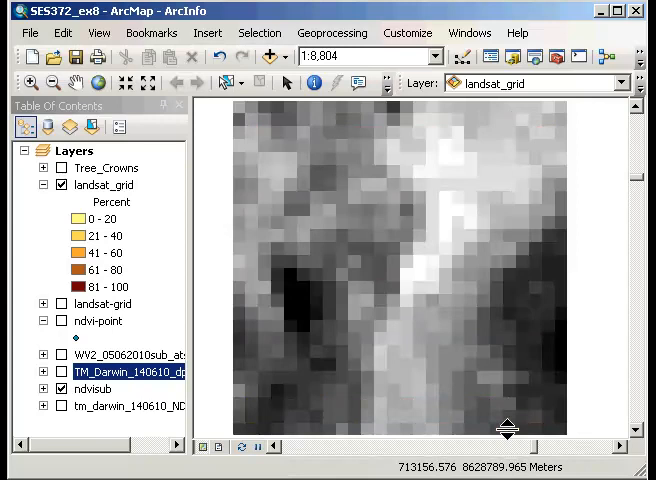
pyautogui.click(60, 184)
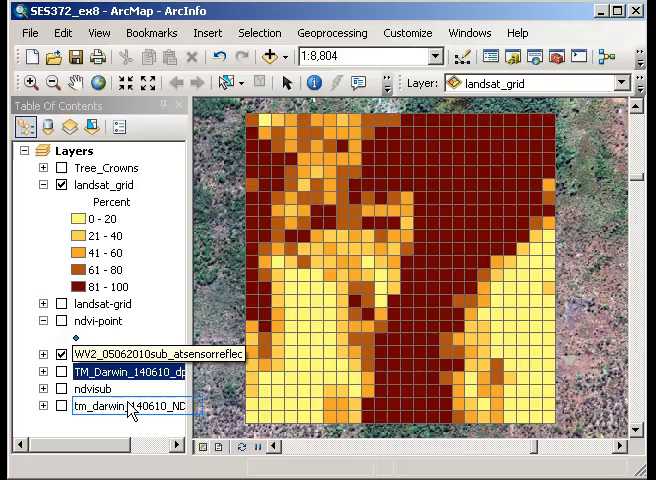
pyautogui.moveTo(404, 294)
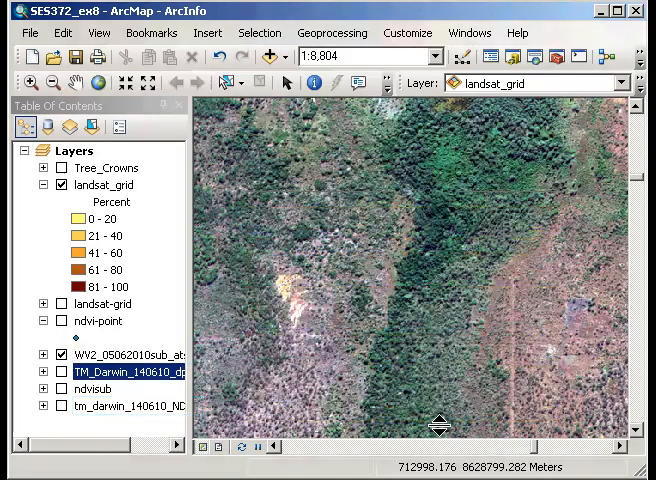
# Step: Bring the landsat_grid back over the WorldView2 imagery
pyautogui.click(60, 184)
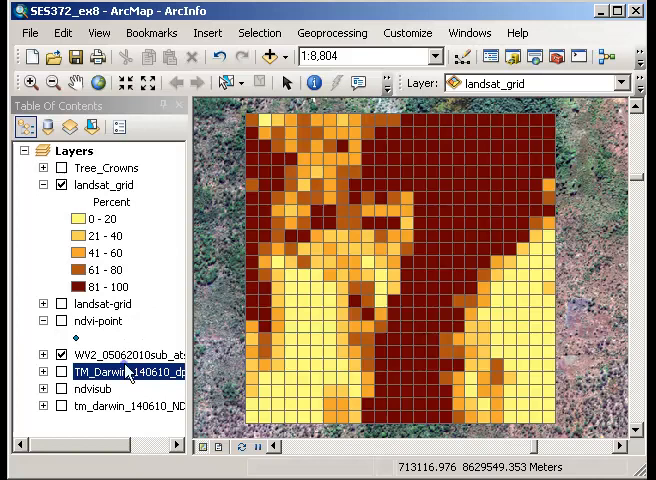
# Step: Hide landsat_grid to reveal the WorldView2 imagery unobscured
pyautogui.click(62, 184)
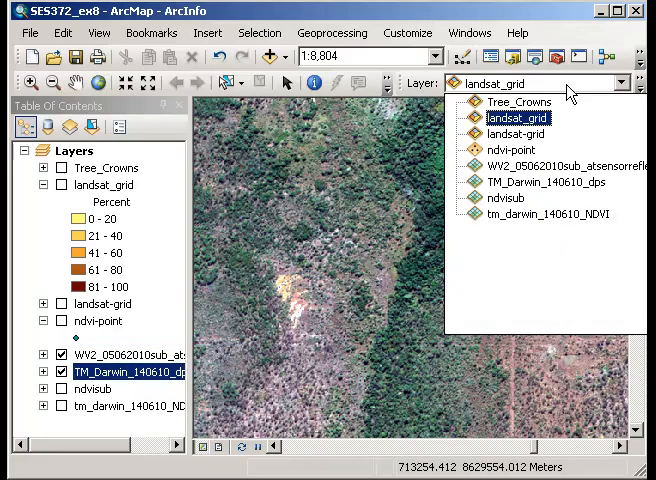
pyautogui.moveTo(532, 172)
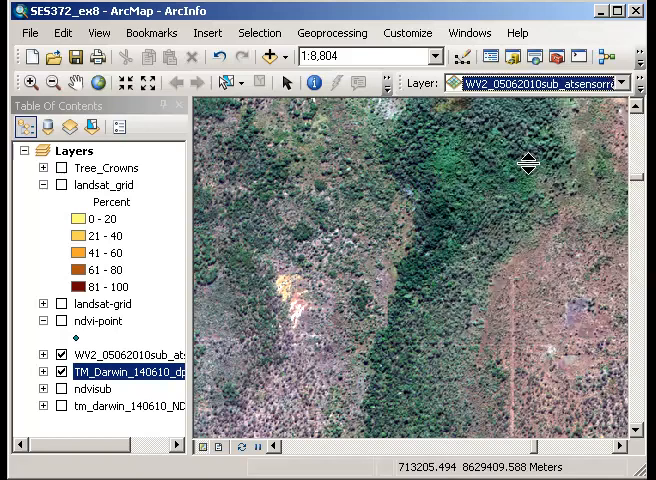
pyautogui.moveTo(452, 160)
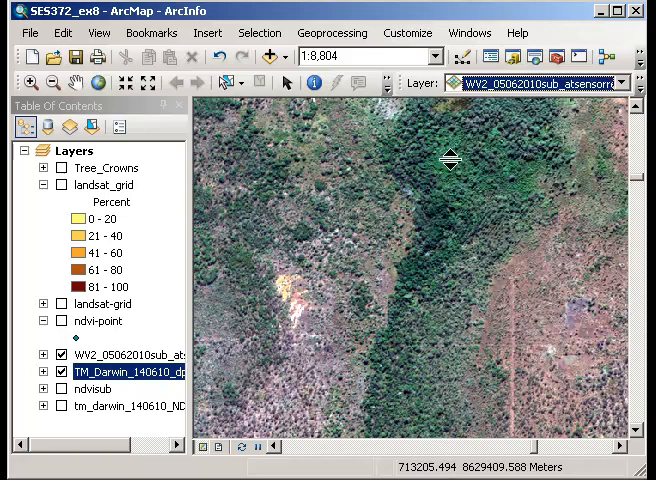